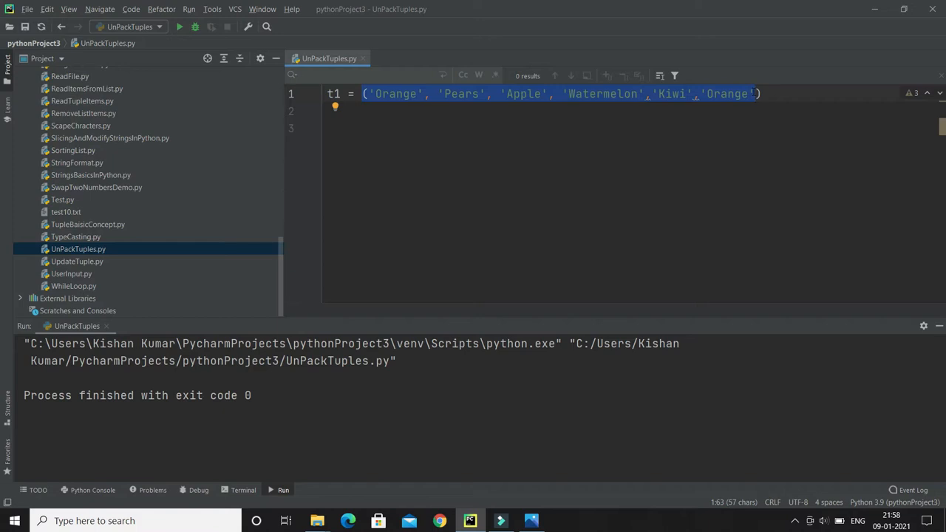
# - Define t2 = ('Orange', 'Pears', 'Apple') on the line below the t1 tuple
pyautogui.click(546, 95)
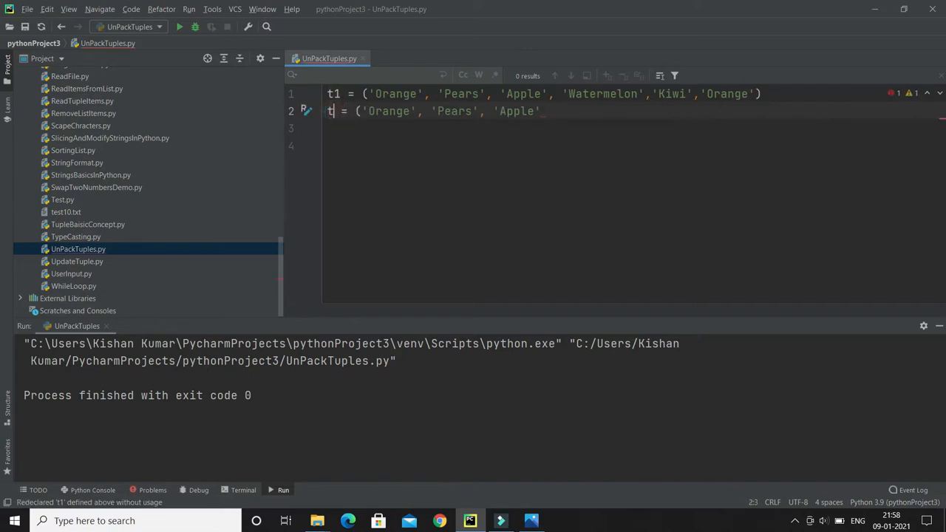
pyautogui.write('2')
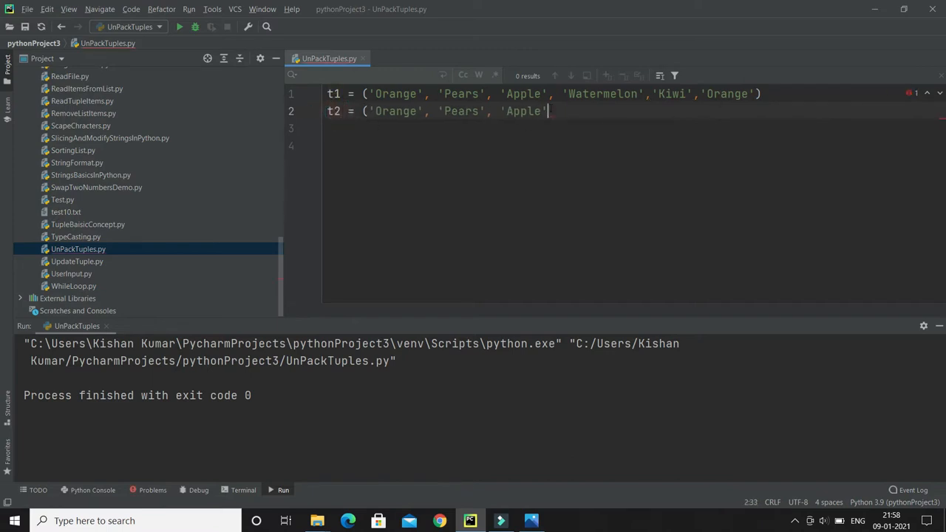
pyautogui.write(')')
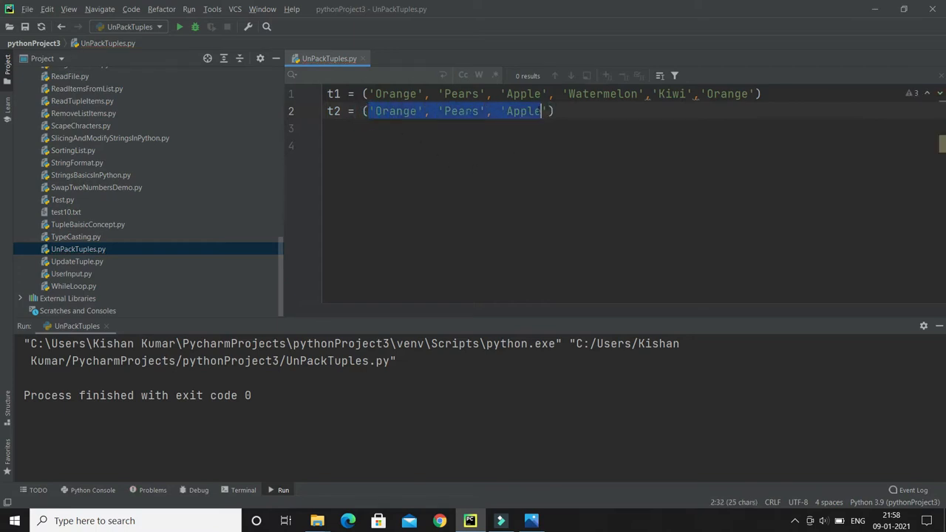
pyautogui.click(555, 111)
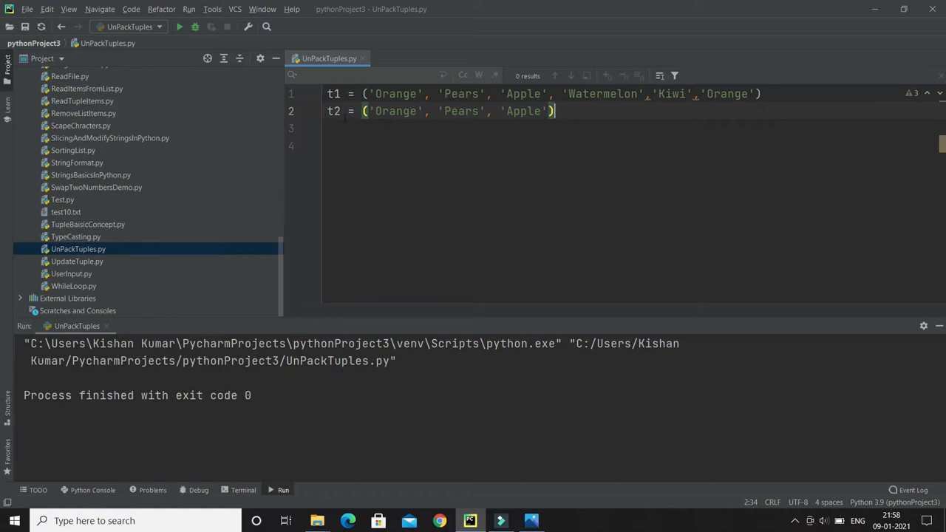
pyautogui.doubleClick(334, 111)
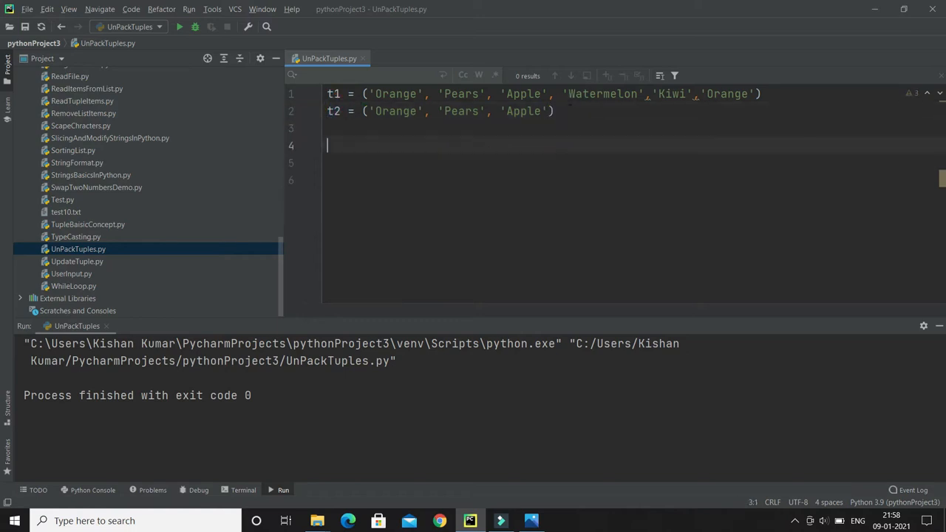
# - Write f1,f2,f3 = t2 on line 4, noting Pears as the value bound to f2
pyautogui.doubleClick(461, 111)
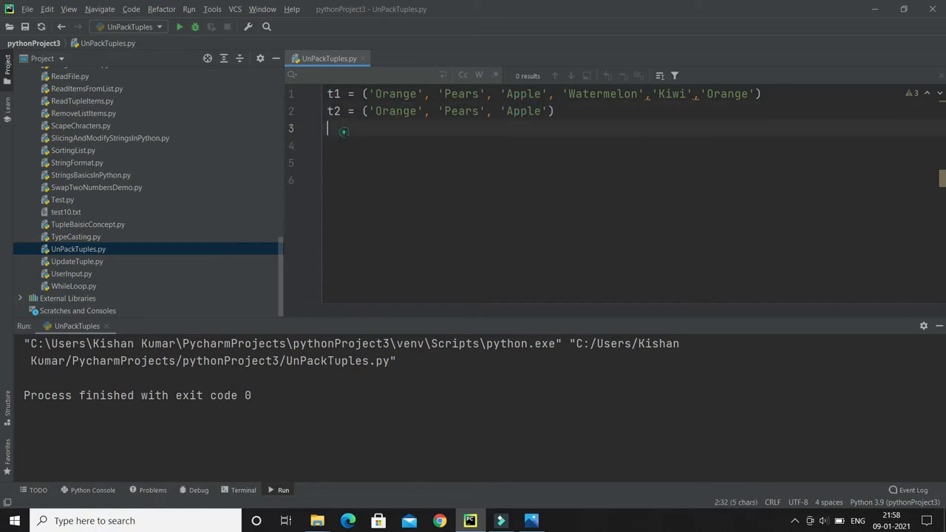
pyautogui.press('enter')
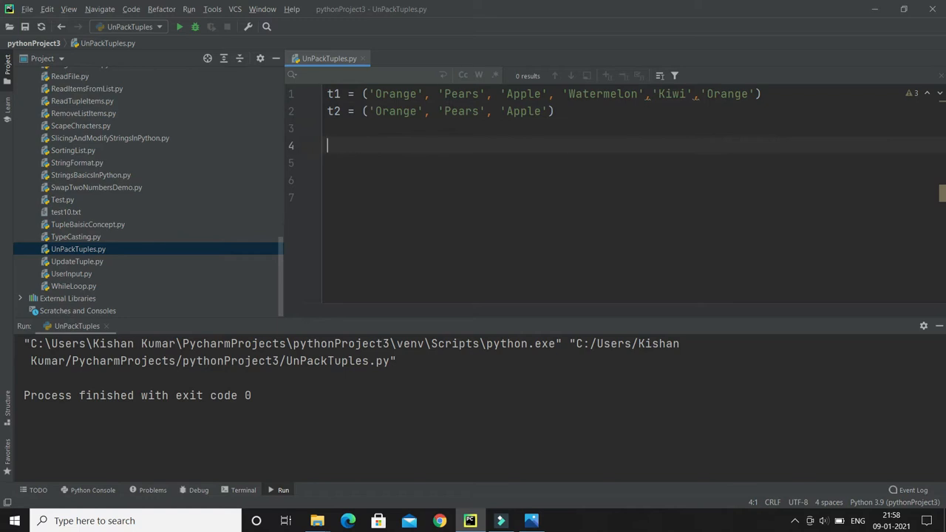
pyautogui.write('f1,f2,')
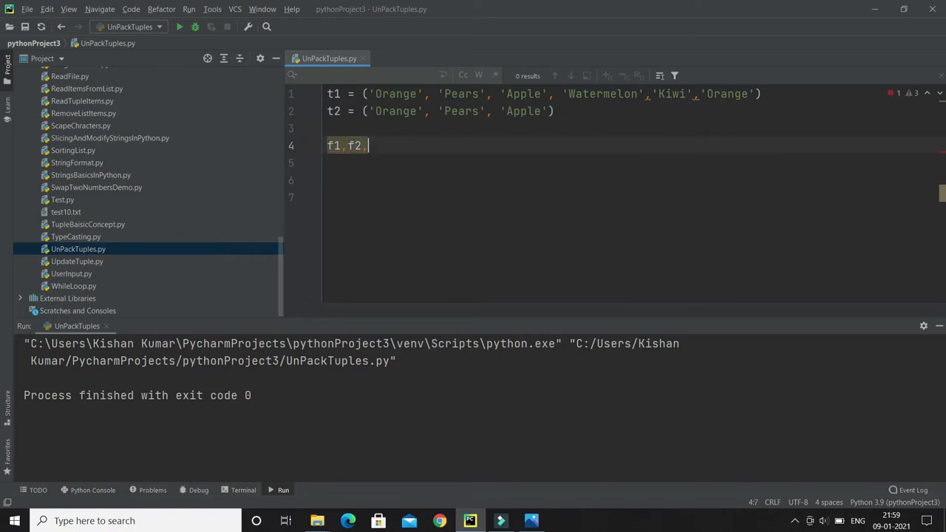
pyautogui.write('f3 =')
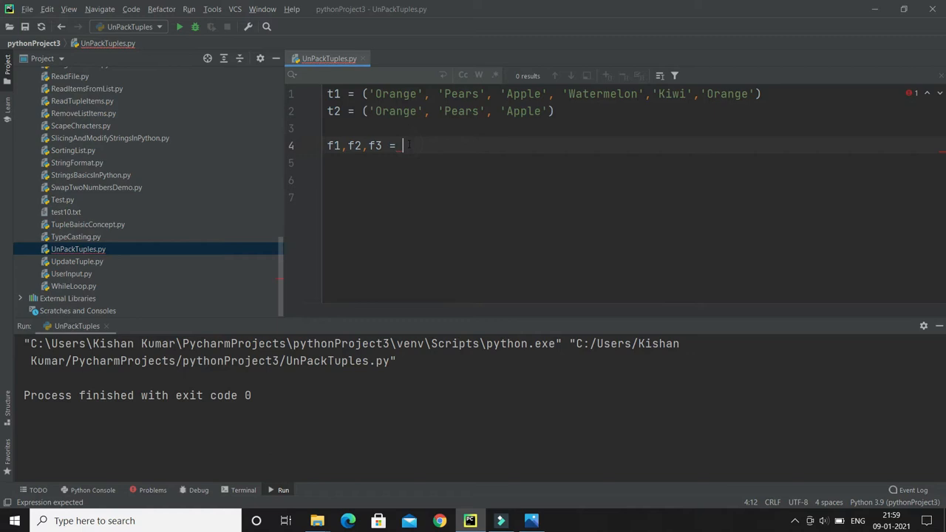
pyautogui.write('t2')
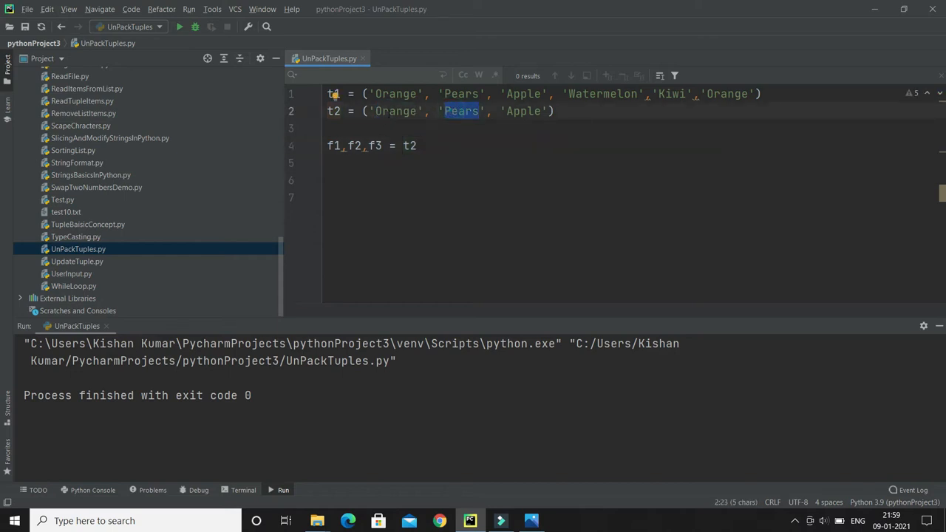
pyautogui.doubleClick(396, 111)
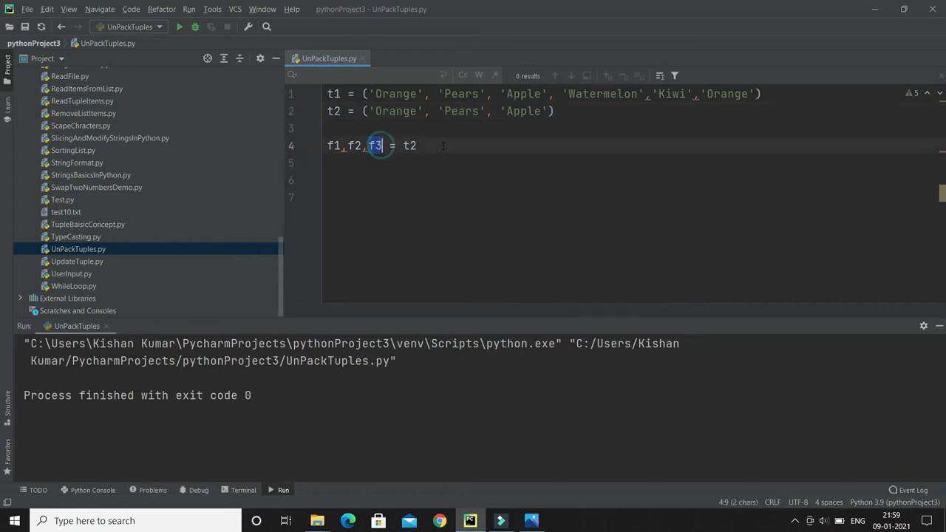
# - Add print(f1), print(f2) and print(f3) on the following lines
pyautogui.write('print()')
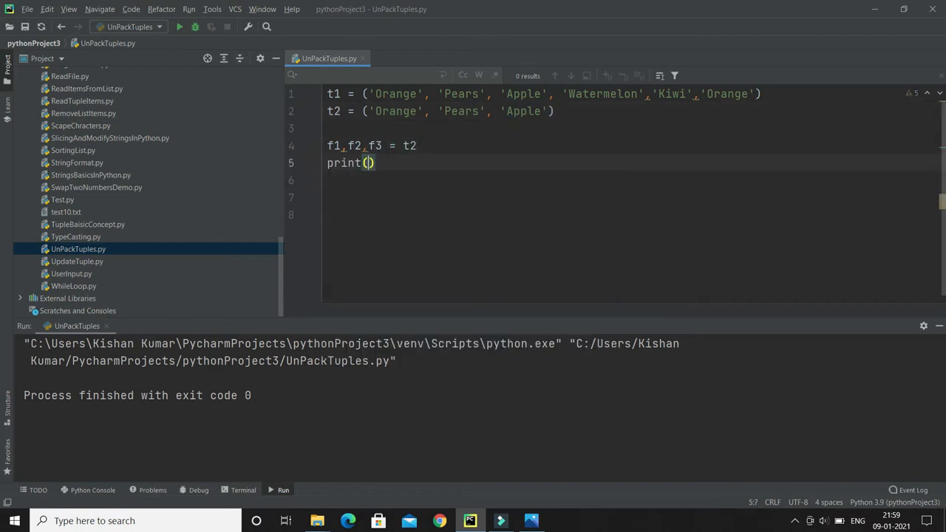
pyautogui.write('f1')
pyautogui.click(629, 181)
pyautogui.write('print(f2)')
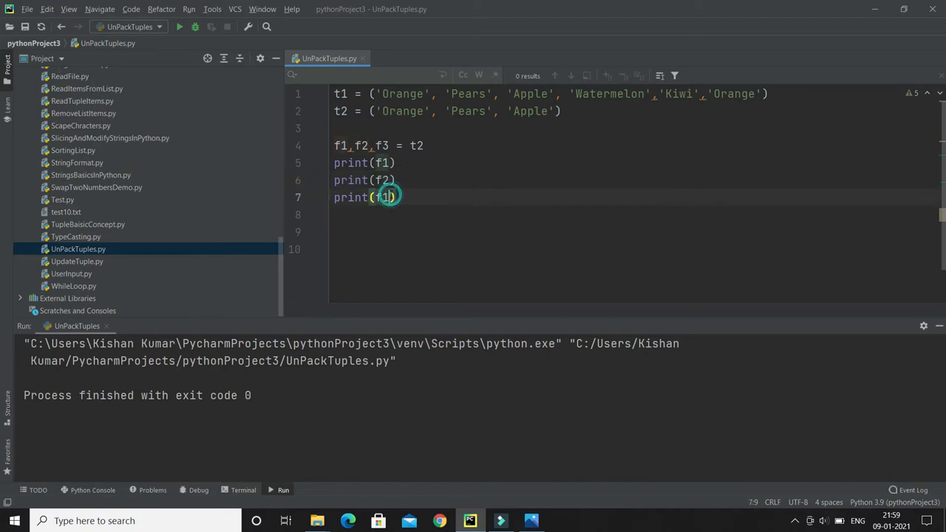
# - Run 'UnPackTuples' so the Run panel prints Orange, Pears and Apple
pyautogui.rightClick(384, 192)
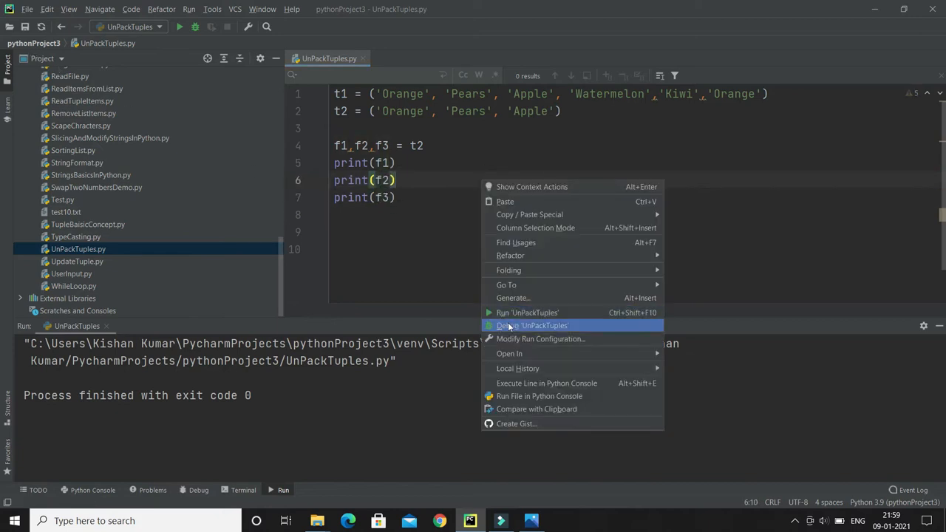
pyautogui.click(526, 312)
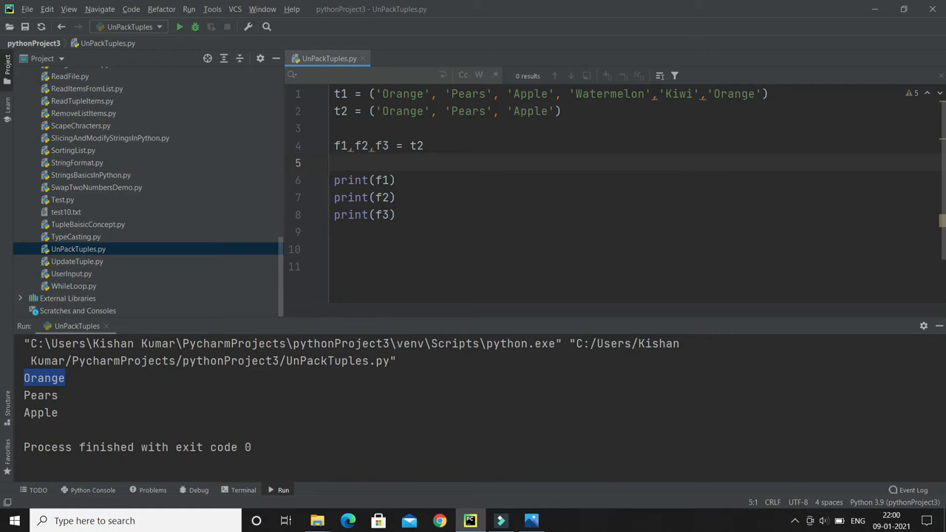
pyautogui.doubleClick(348, 147)
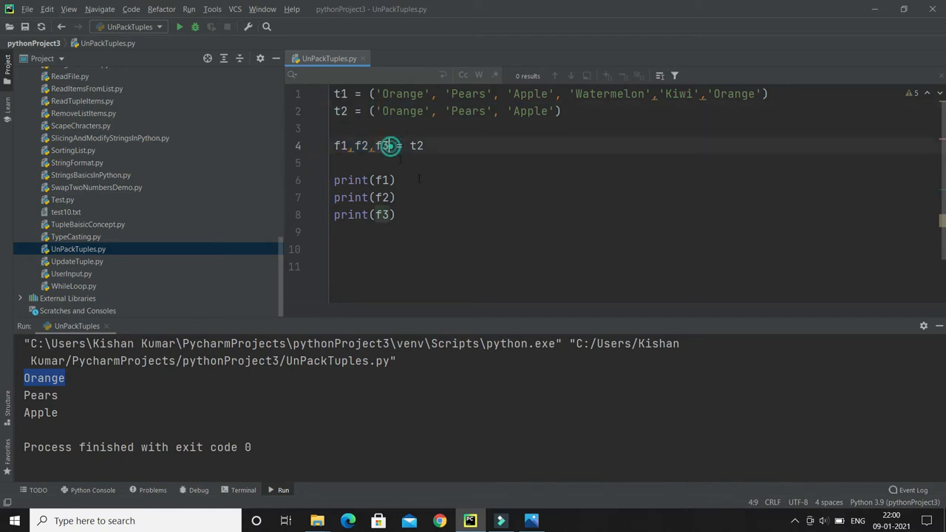
# - Extend the unpacking to f1,f2,f3,f4 and rerun, getting ValueError: expected 4, got 3
pyautogui.write(',f')
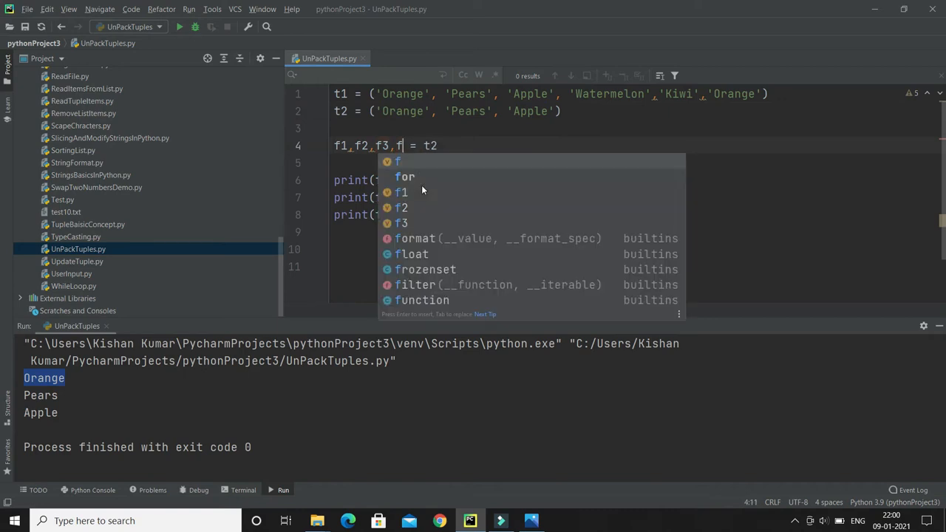
pyautogui.write('4')
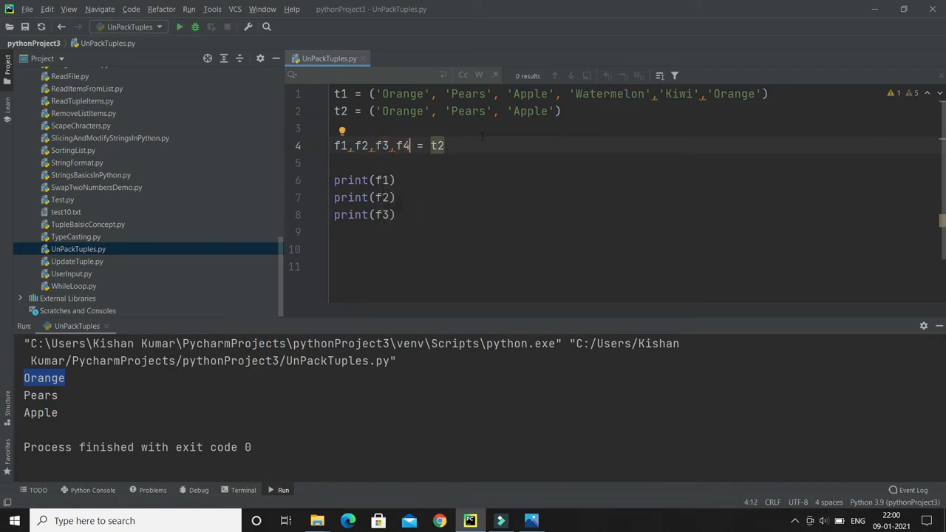
pyautogui.rightClick(437, 146)
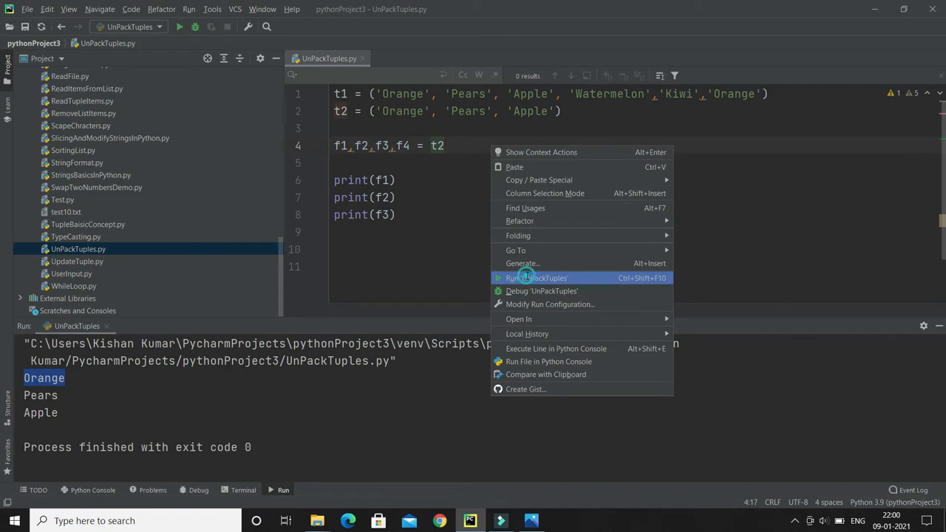
pyautogui.click(536, 277)
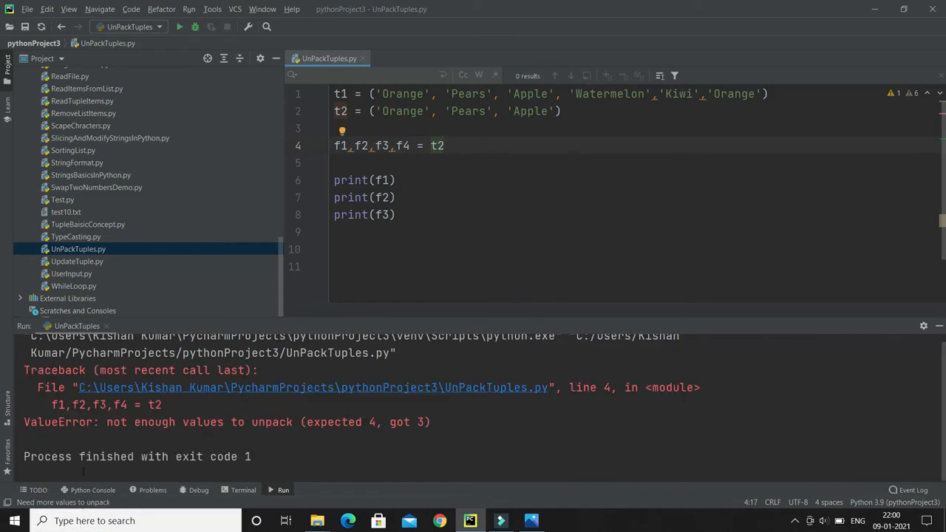
pyautogui.doubleClick(58, 423)
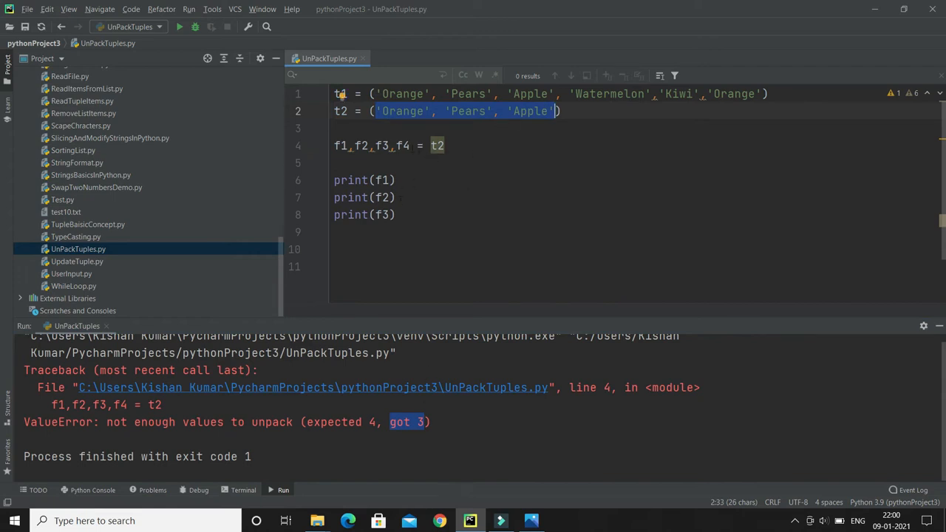
# - Delete f4 so line 4 unpacks t2 into f1, f2, f3 again
pyautogui.click(408, 145)
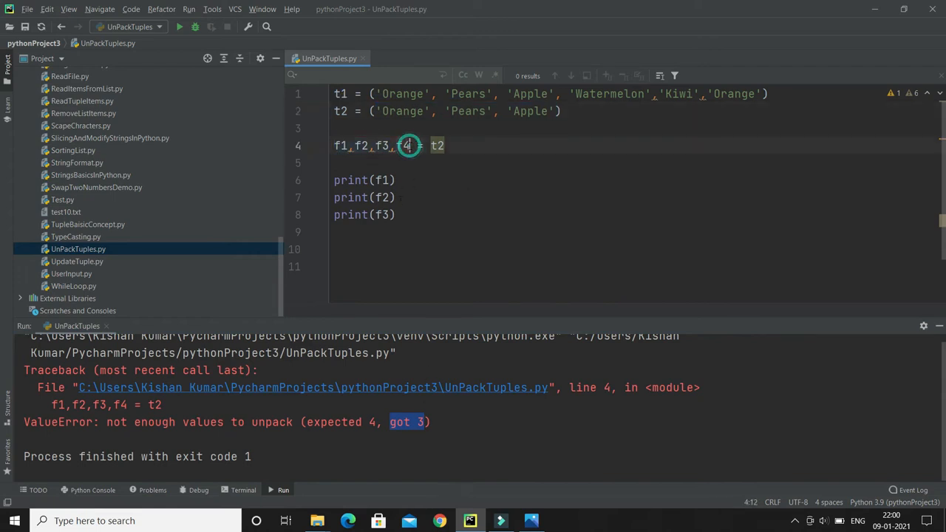
pyautogui.press('Backspace')
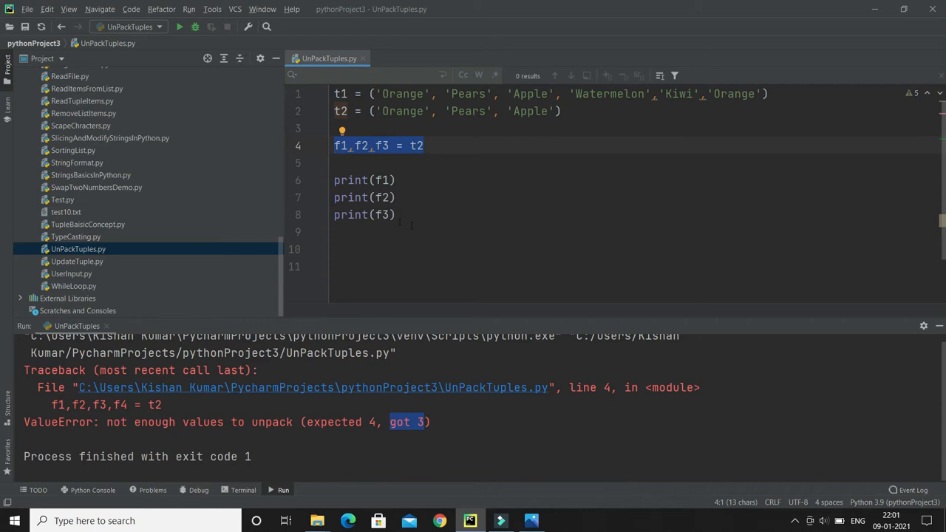
# - Wrap (f1,f2,f3) in parentheses, rerun successfully, and copy the line to line 10
pyautogui.click(399, 215)
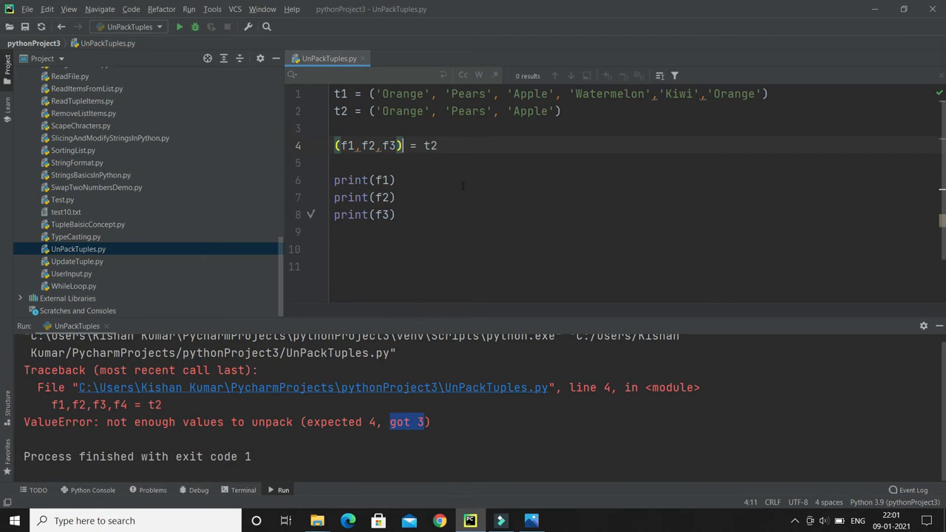
pyautogui.click(179, 26)
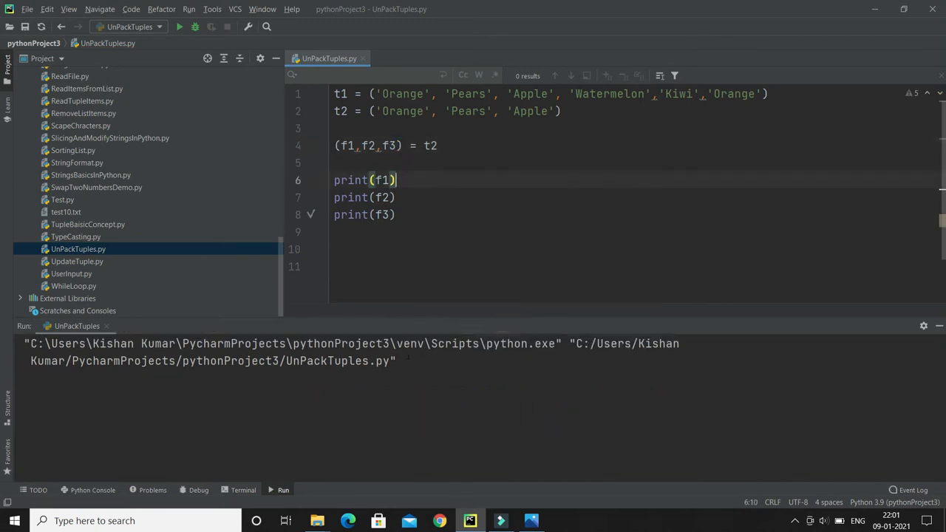
pyautogui.click(179, 27)
pyautogui.write('(f1,f2,f3) = t2')
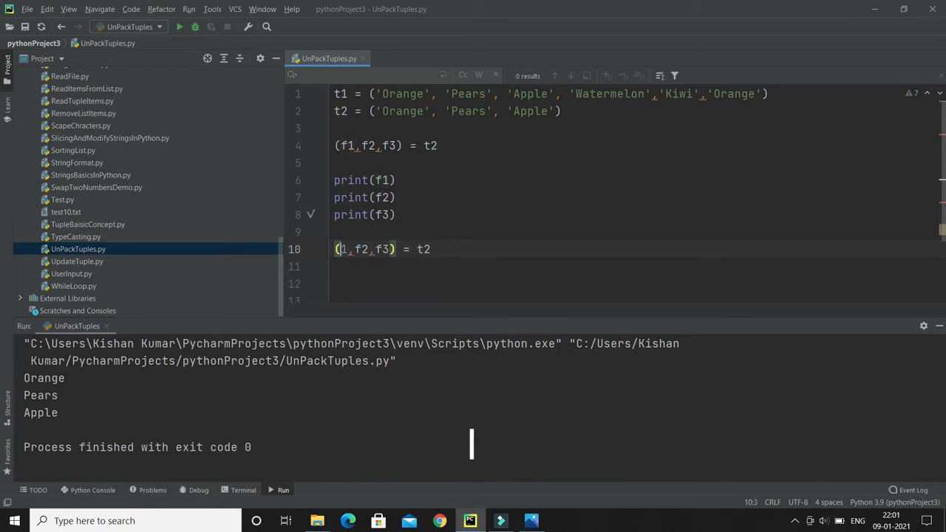
# - Rewrite line 10 as fruit1, fruitf2, *fruitf3 = t1 and begin a print call below
pyautogui.write('fruit')
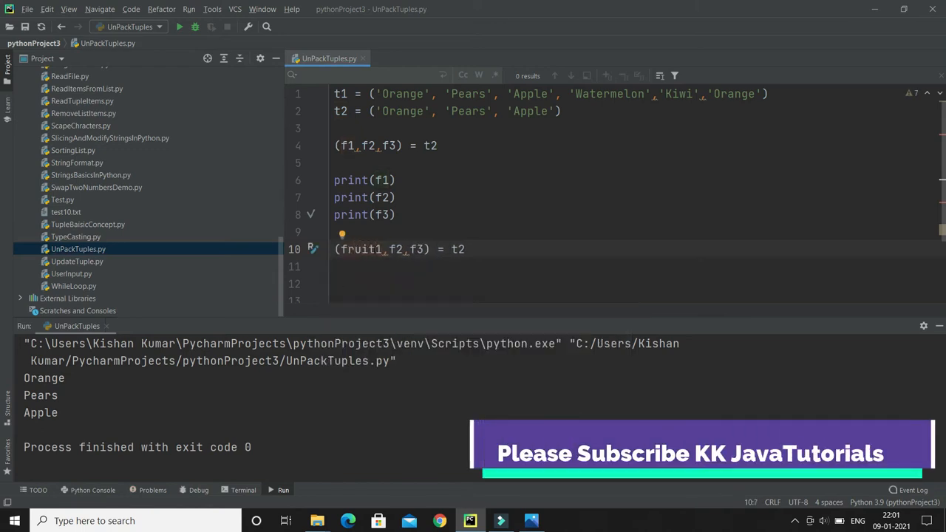
pyautogui.doubleClick(357, 248)
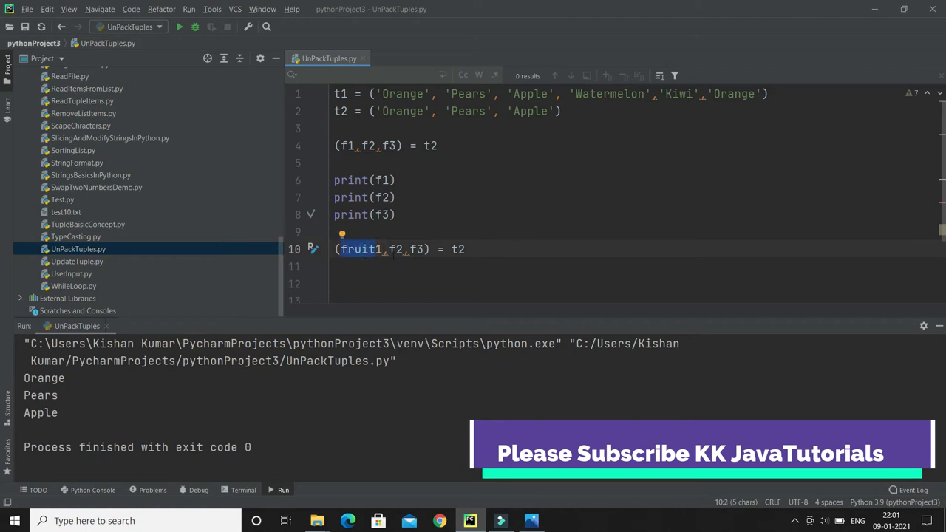
pyautogui.write('fruit')
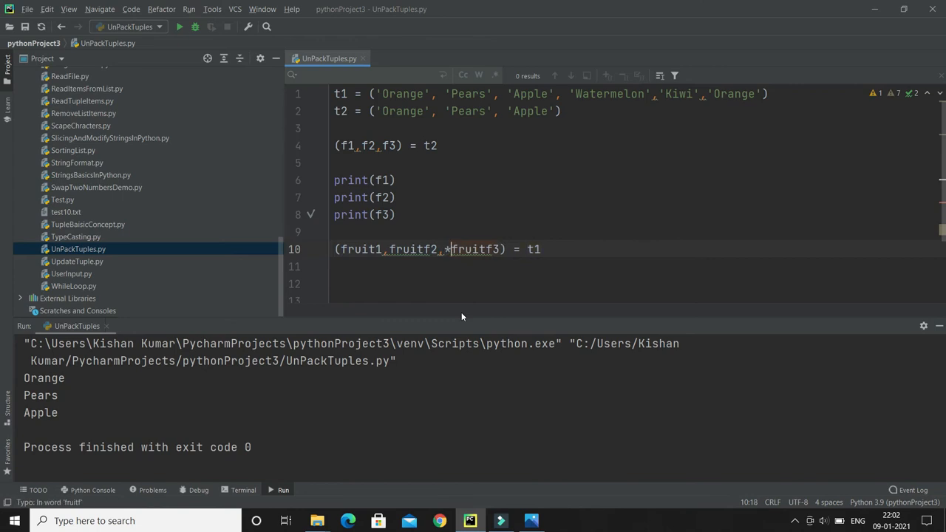
pyautogui.doubleClick(473, 249)
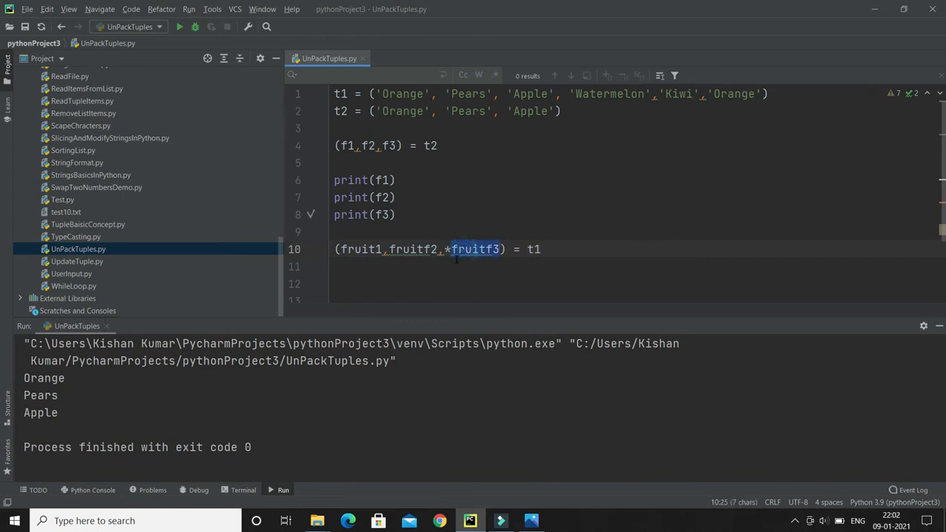
pyautogui.click(402, 93)
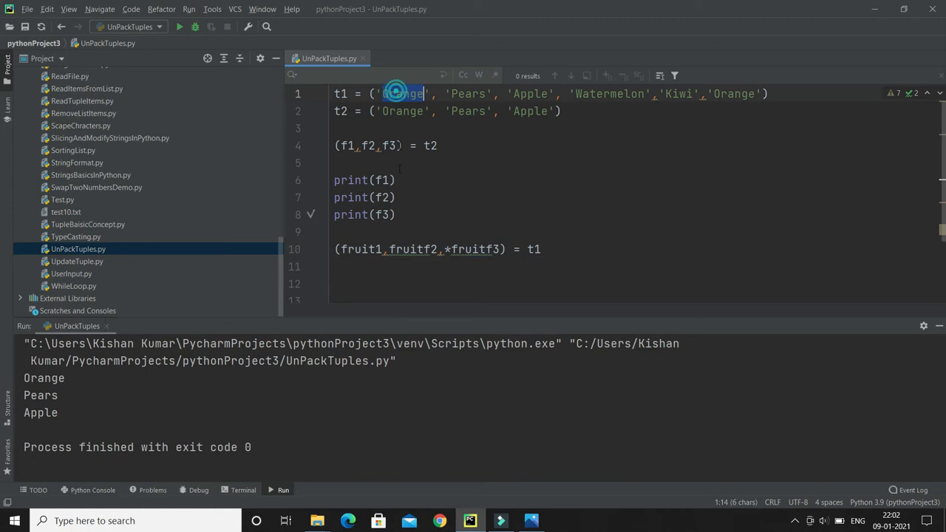
pyautogui.click(361, 249)
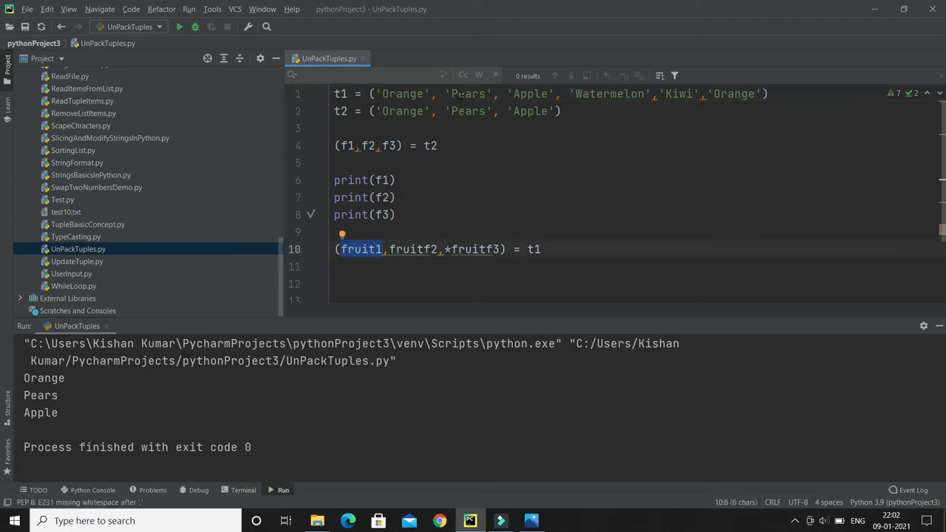
pyautogui.doubleClick(411, 249)
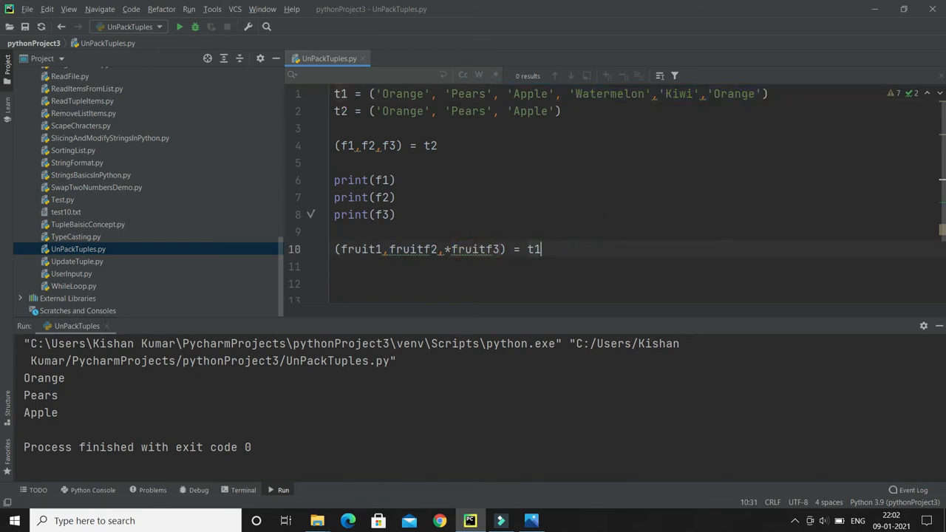
pyautogui.write('print(')
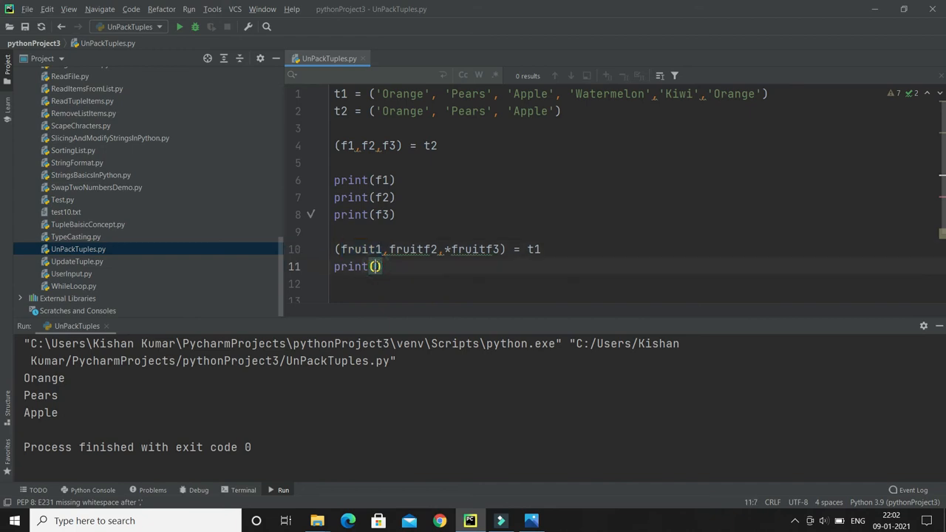
# - Print fruit1, fruit2, fruit3, fix the names, and run to show fruit3 as a list
pyautogui.write('fruit1')
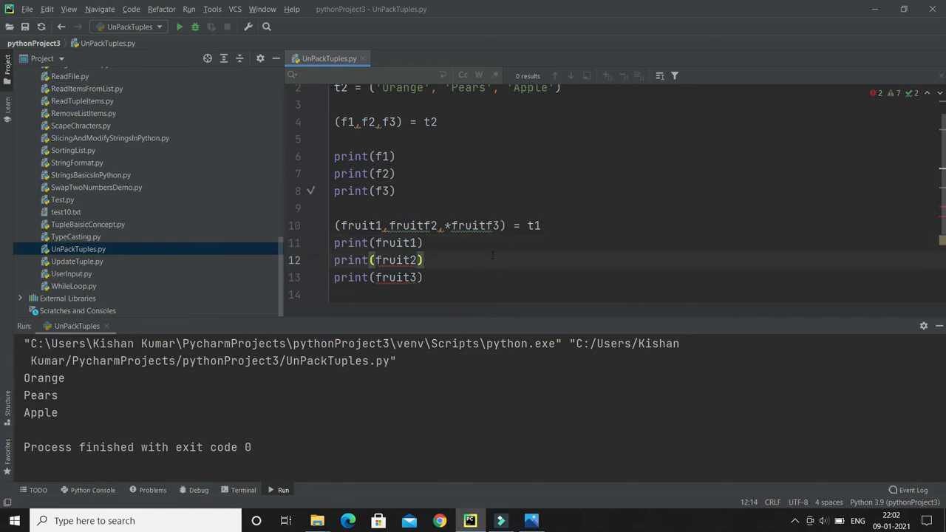
pyautogui.doubleClick(413, 225)
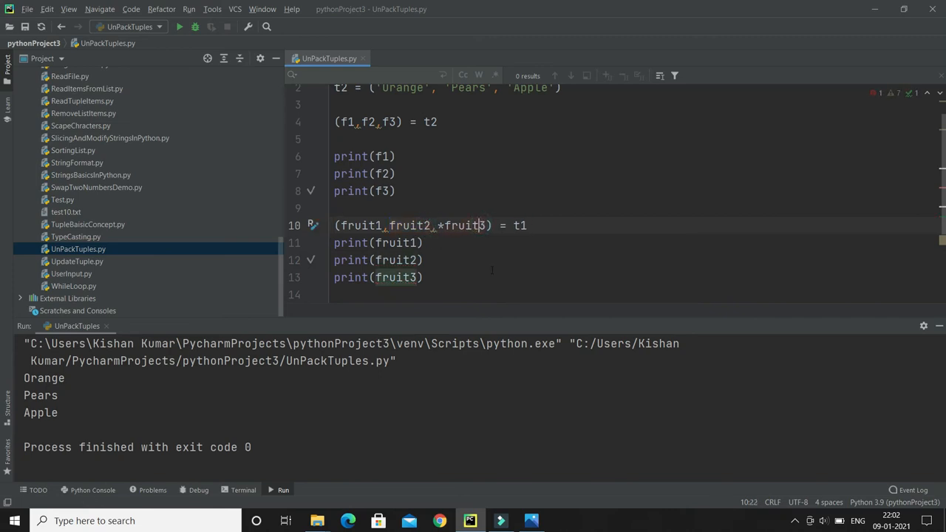
pyautogui.rightClick(384, 157)
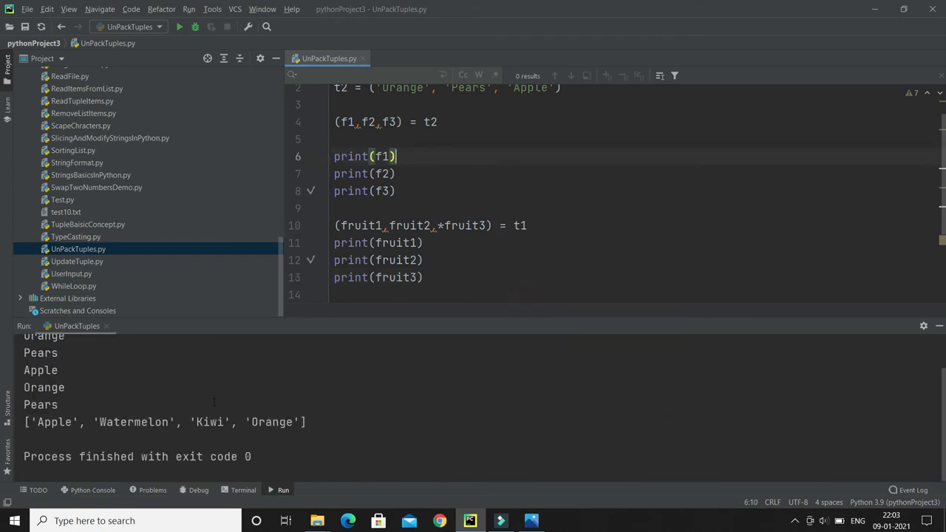
# - Insert print("-----") before the t1 unpacking, rerun, and move * onto fruit2
pyautogui.write('p')
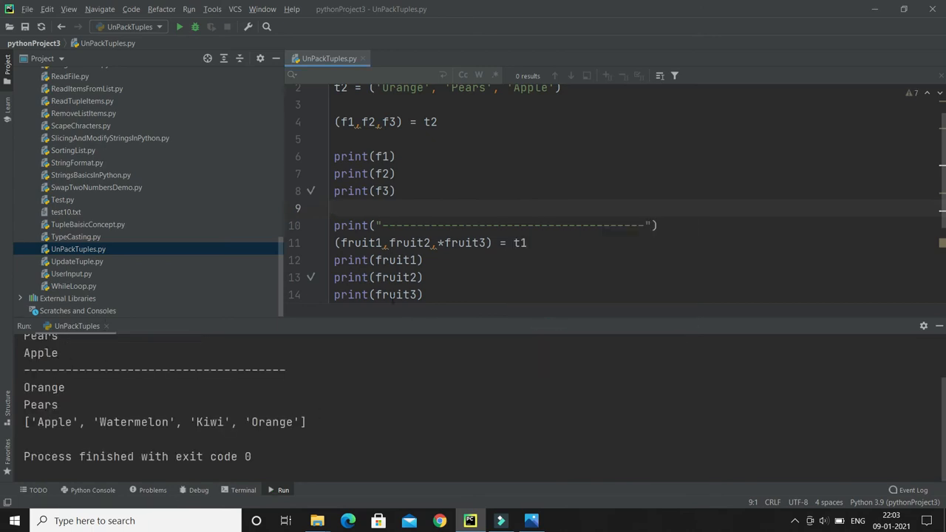
pyautogui.doubleClick(393, 260)
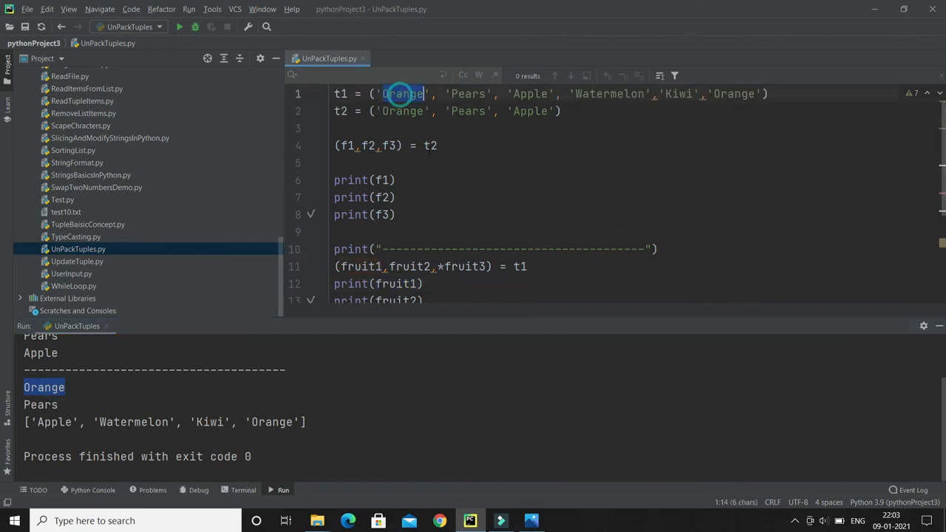
pyautogui.click(465, 95)
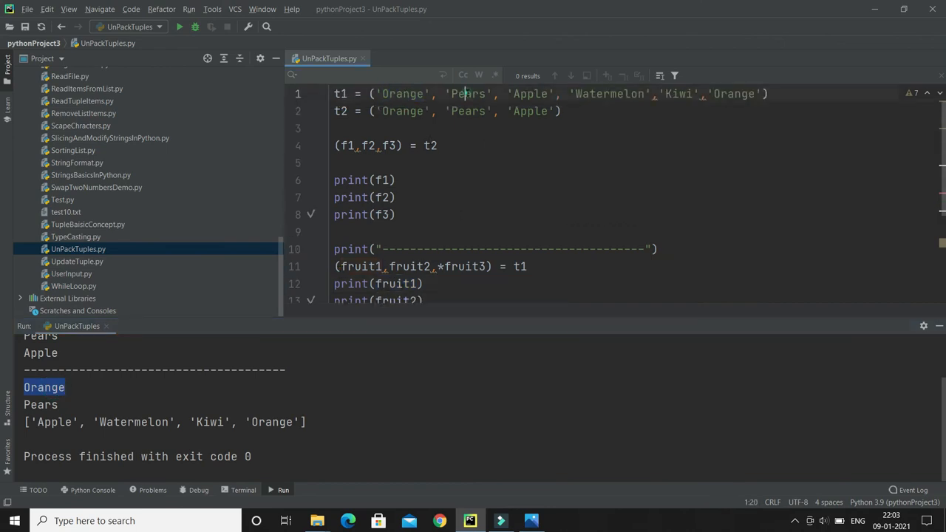
pyautogui.doubleClick(396, 300)
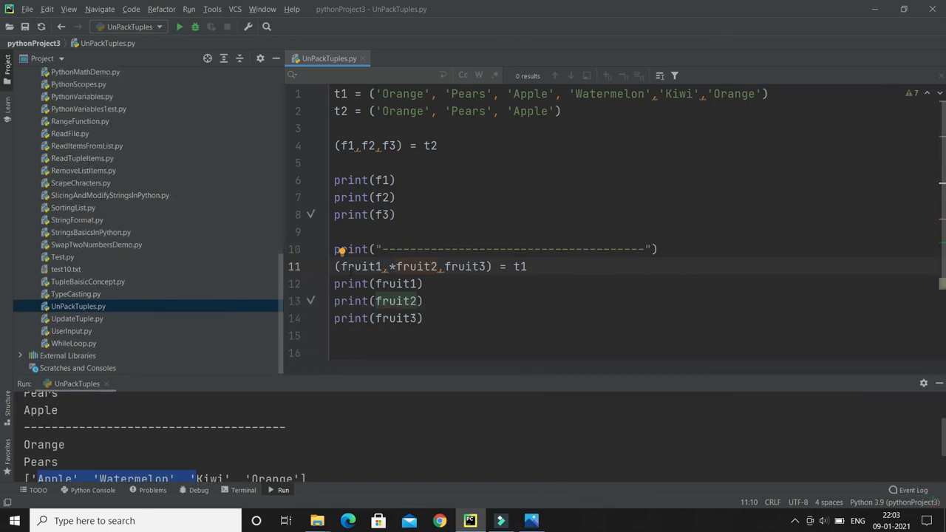
# - Review *fruit2 against Pears–Kiwi in t1 and bring up Run 'UnPackTuples' again
pyautogui.doubleClick(402, 95)
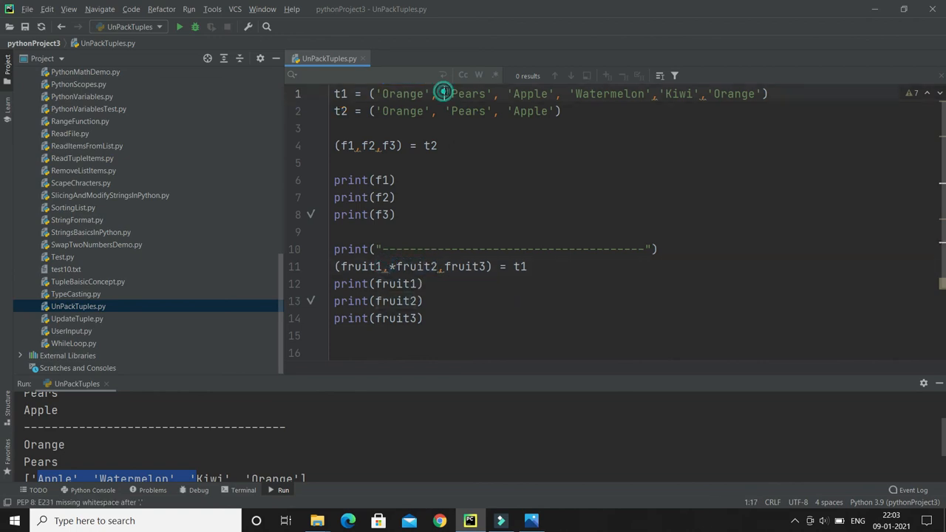
pyautogui.moveTo(443, 95); pyautogui.dragTo(698, 95)
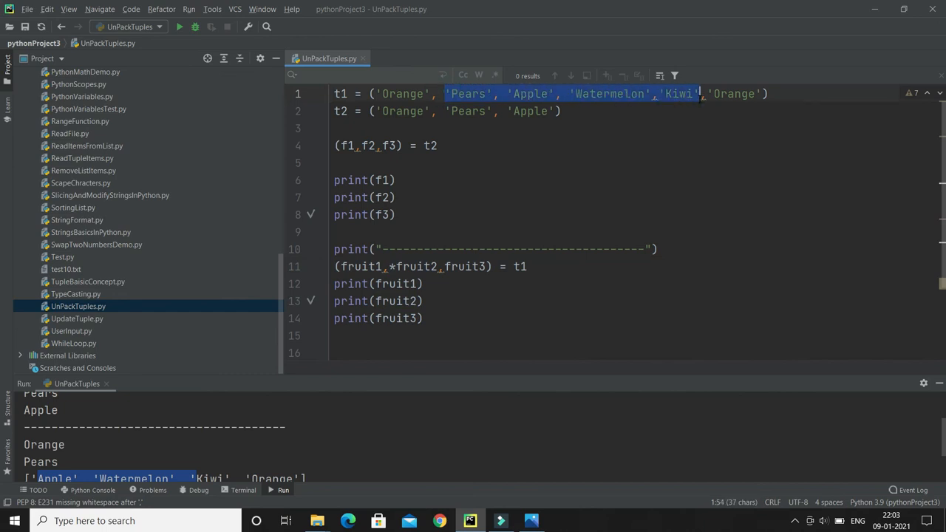
pyautogui.click(396, 318)
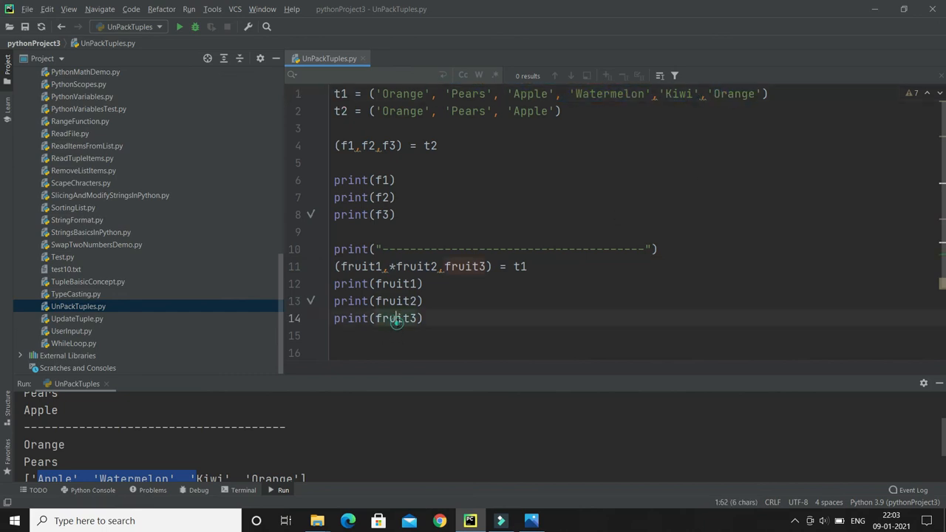
pyautogui.rightClick(396, 317)
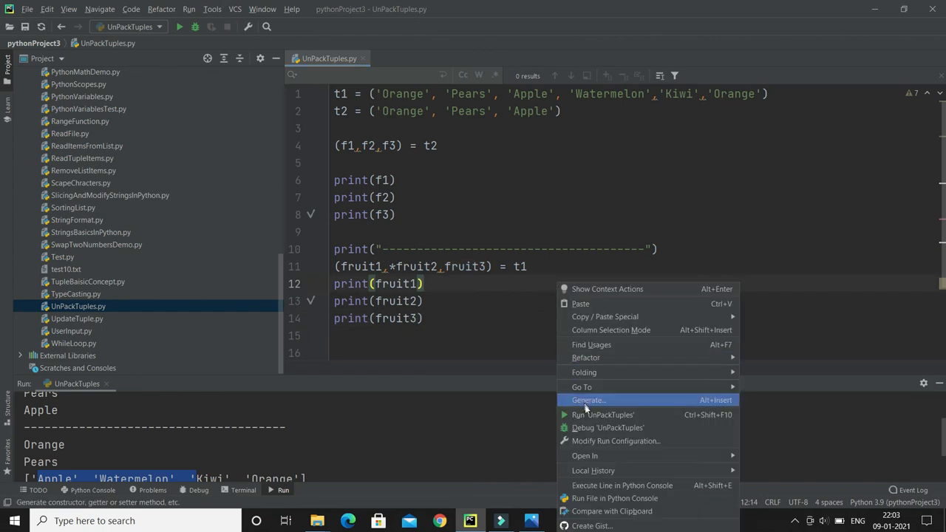